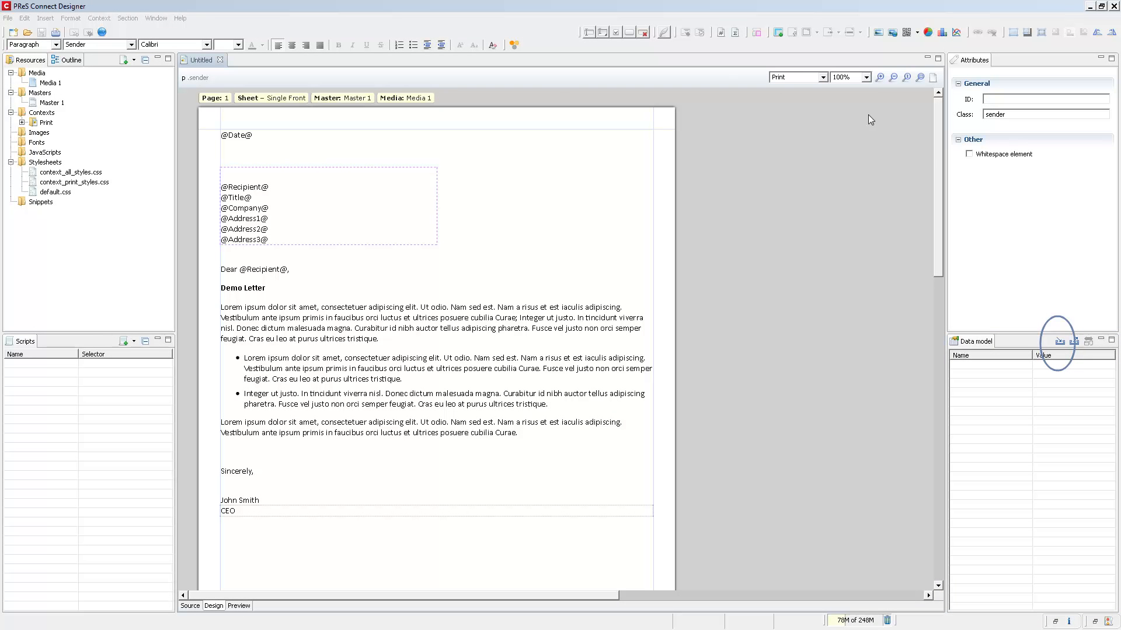
Import the Promo-XML-Clients.OL-datamodel file from the Data Models folder
click(1061, 341)
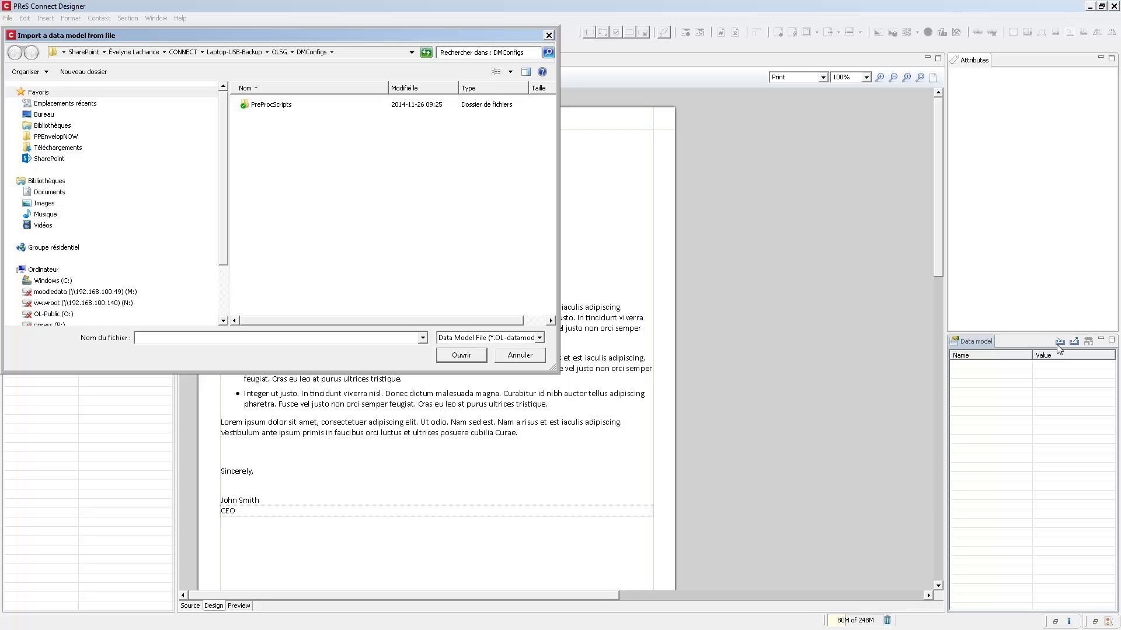
mouse_move(286, 156)
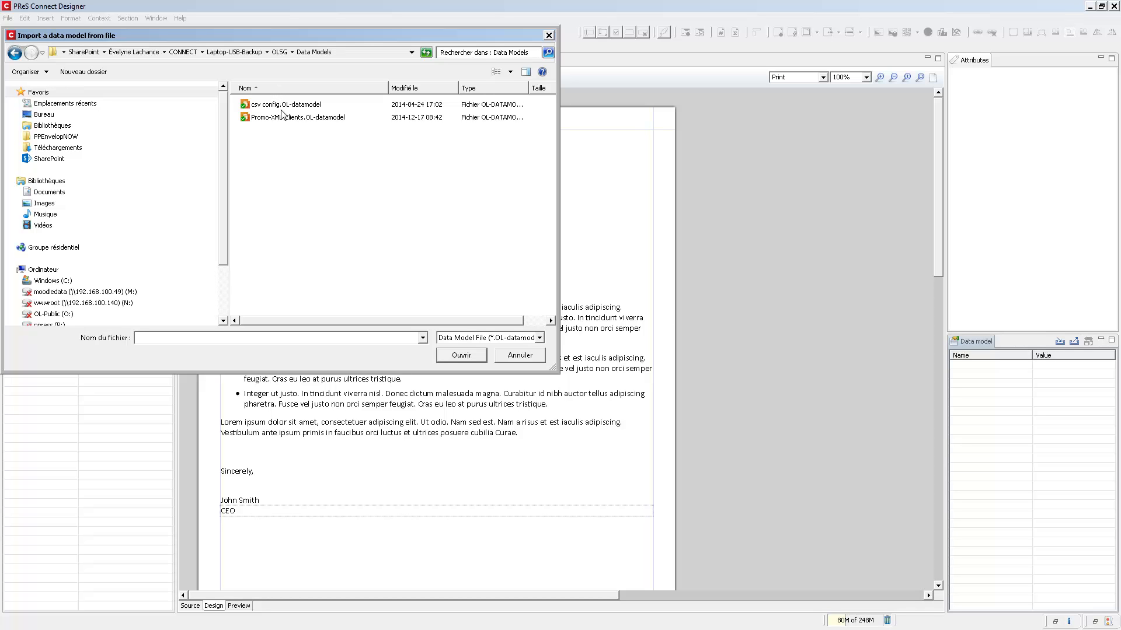
click(297, 117)
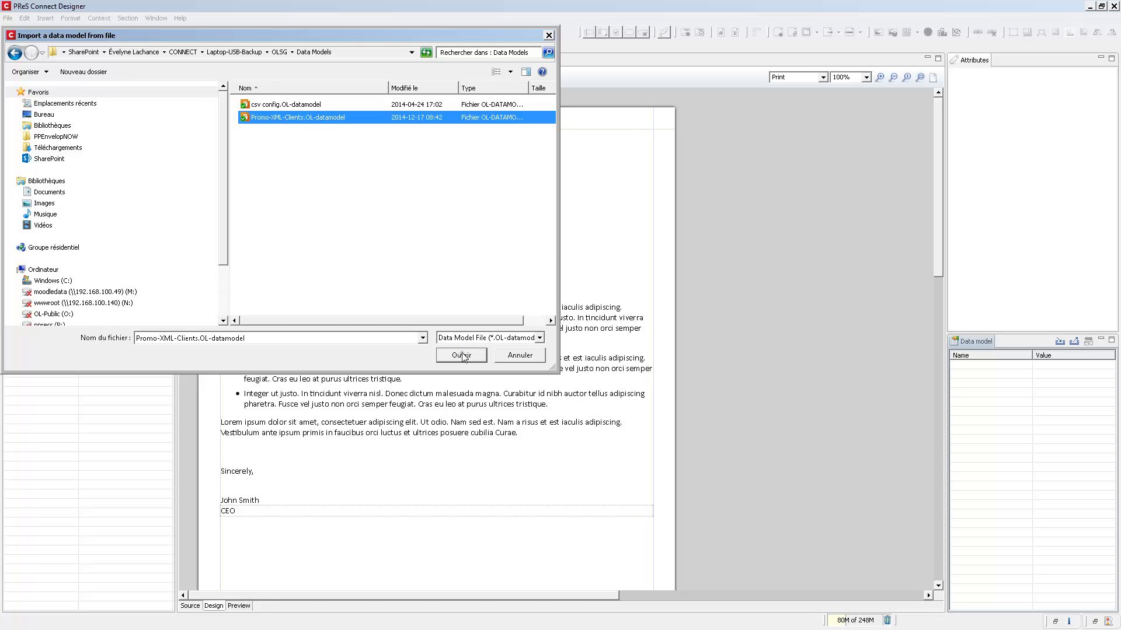
click(460, 355)
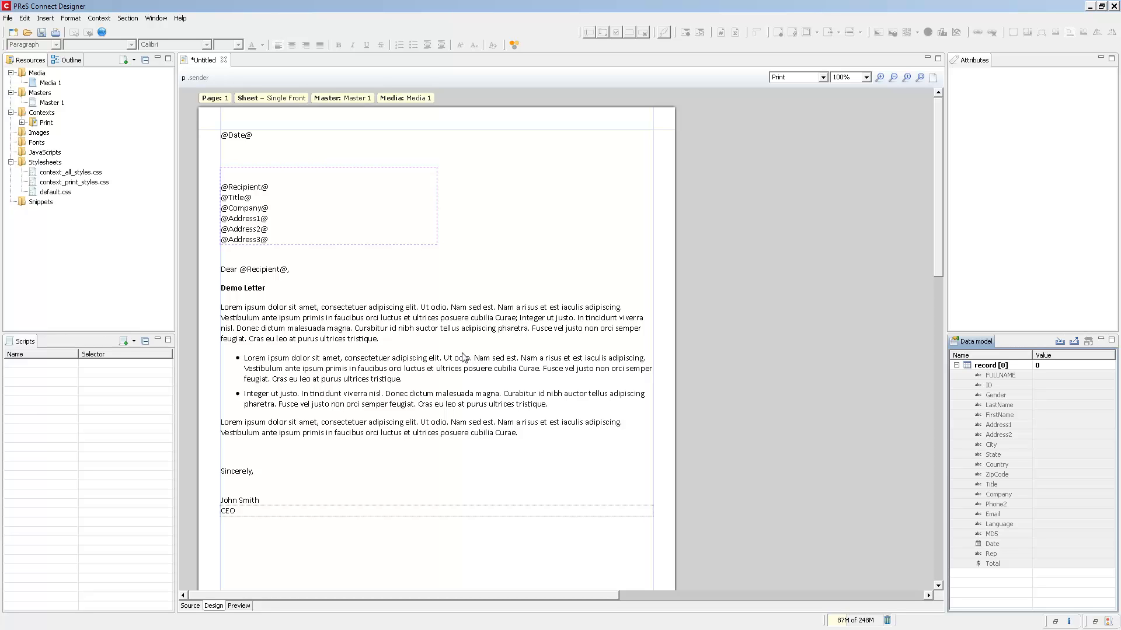
mouse_move(869, 413)
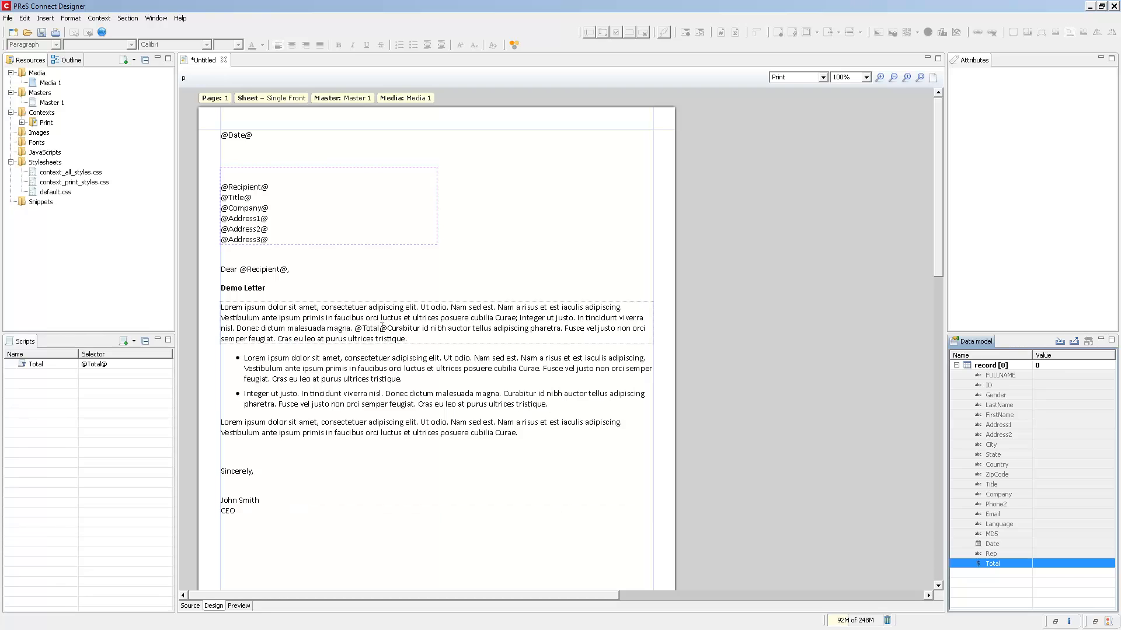
click(390, 331)
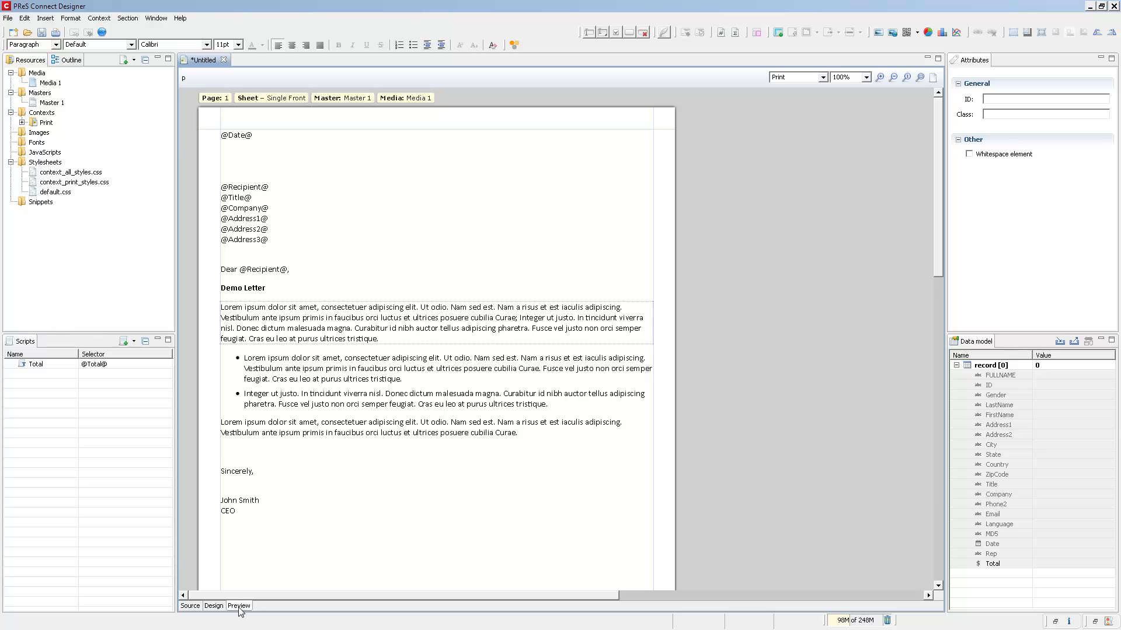
click(213, 606)
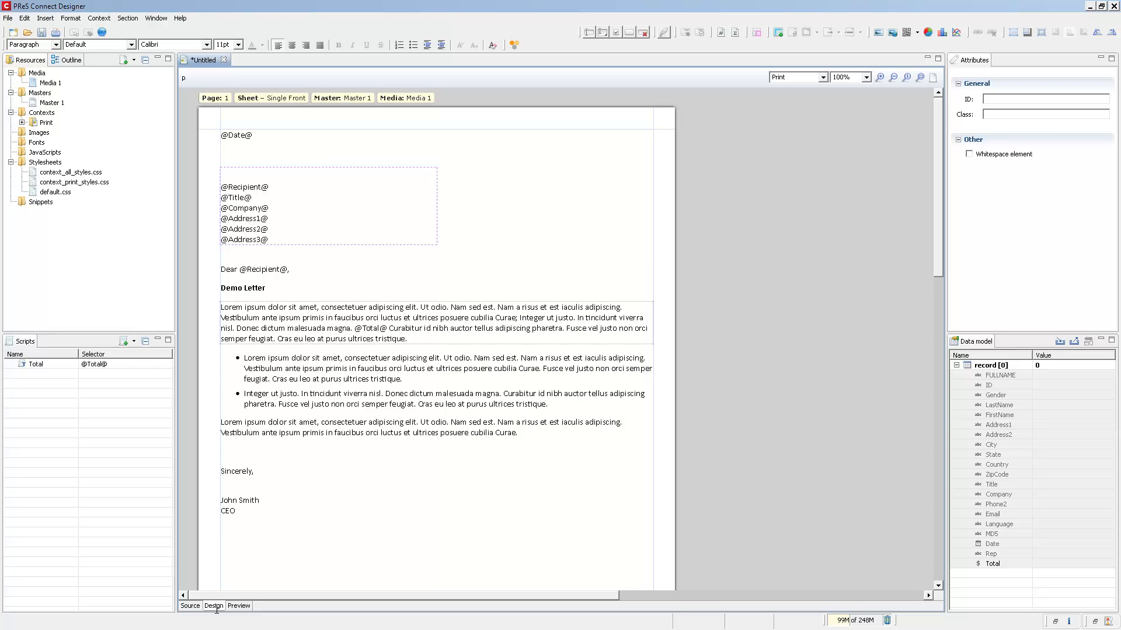
mouse_move(231, 554)
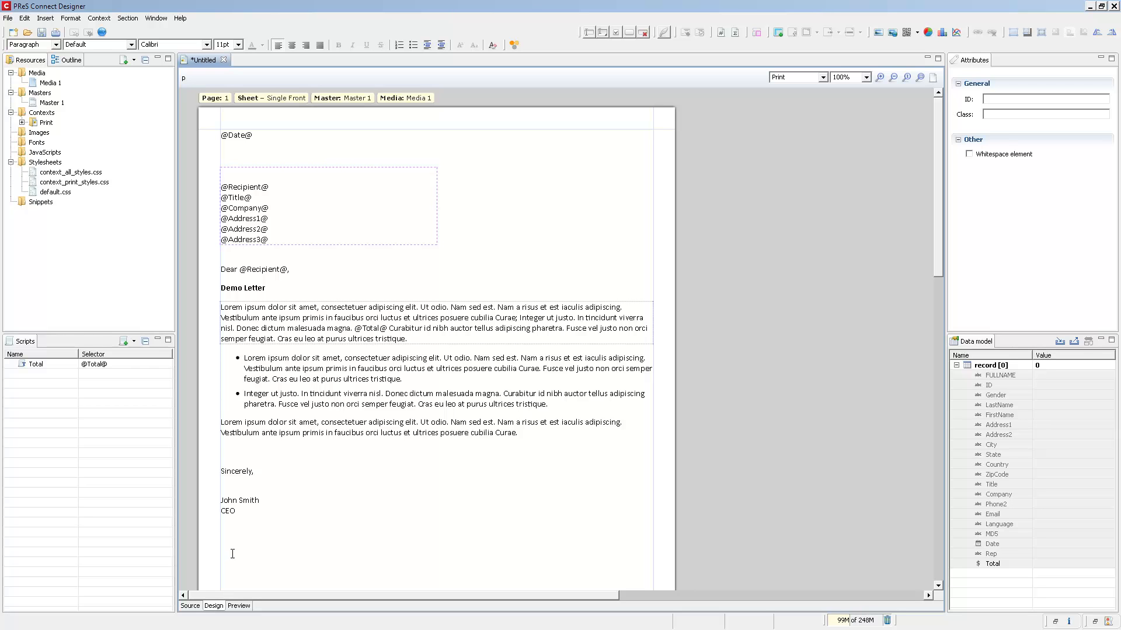
mouse_move(241, 264)
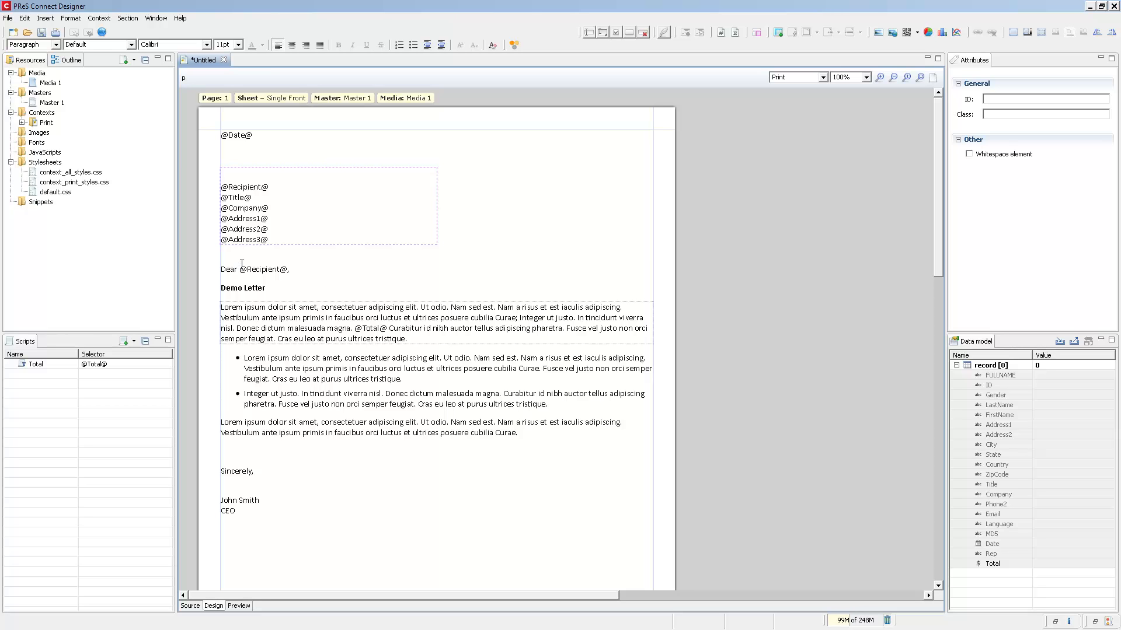
double_click(262, 268)
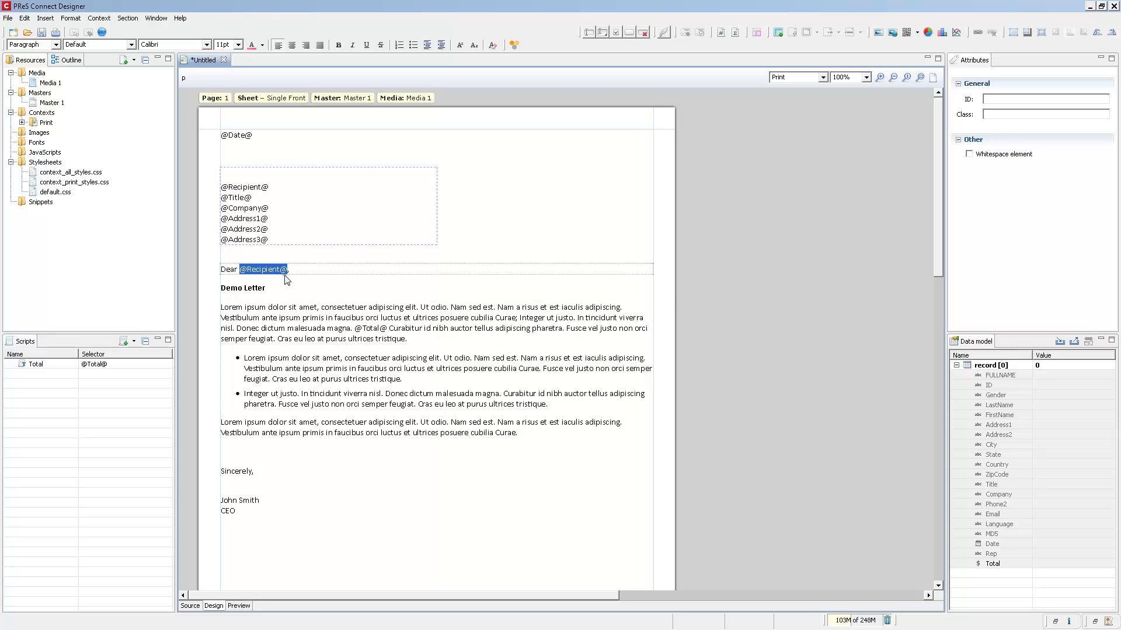
click(995, 395)
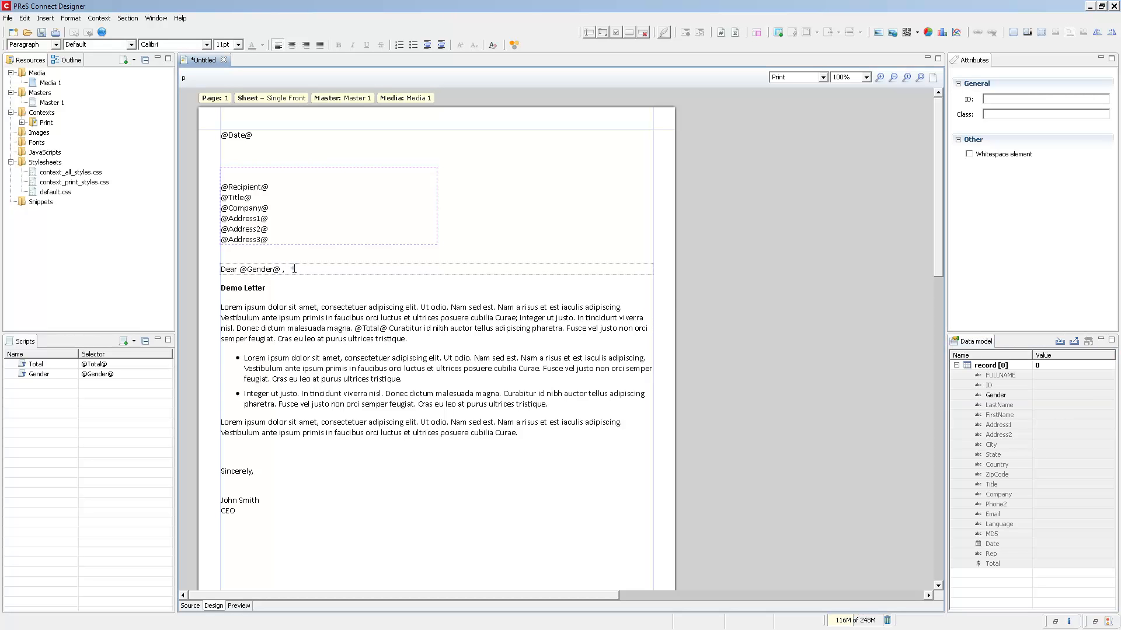
click(997, 415)
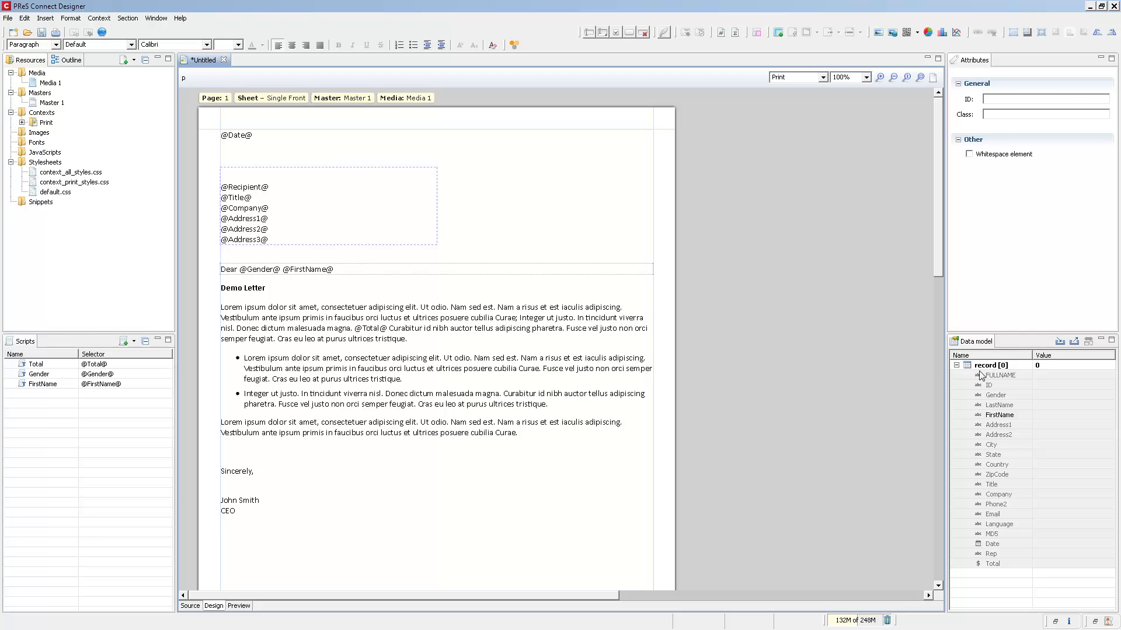
click(999, 405)
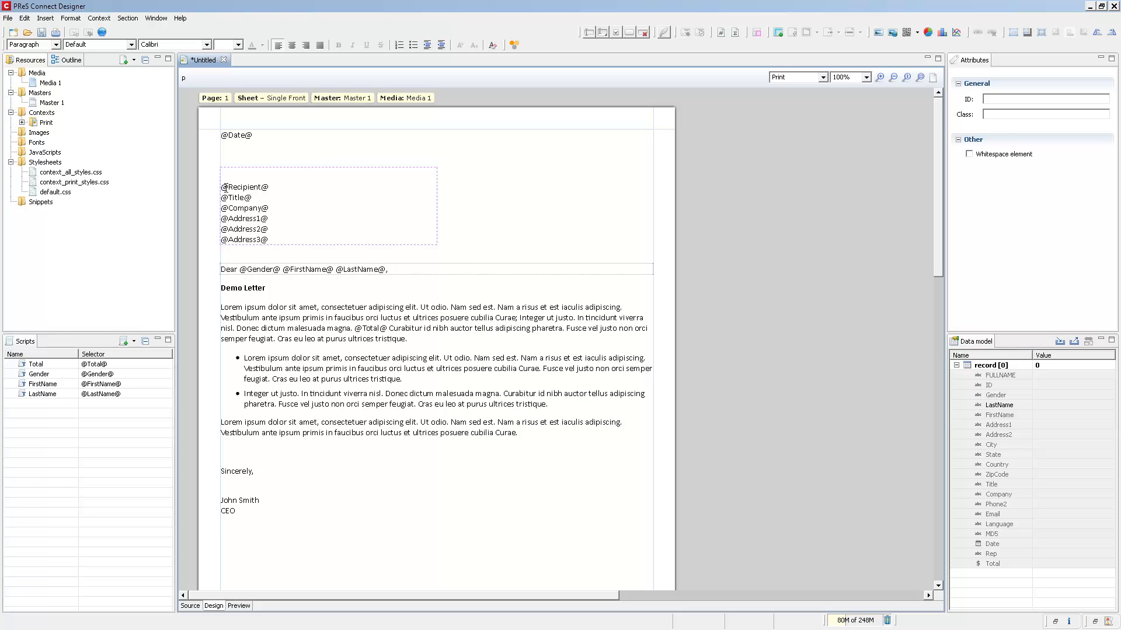
Create a text script for the Recipient placeholder in the address block
right_click(243, 187)
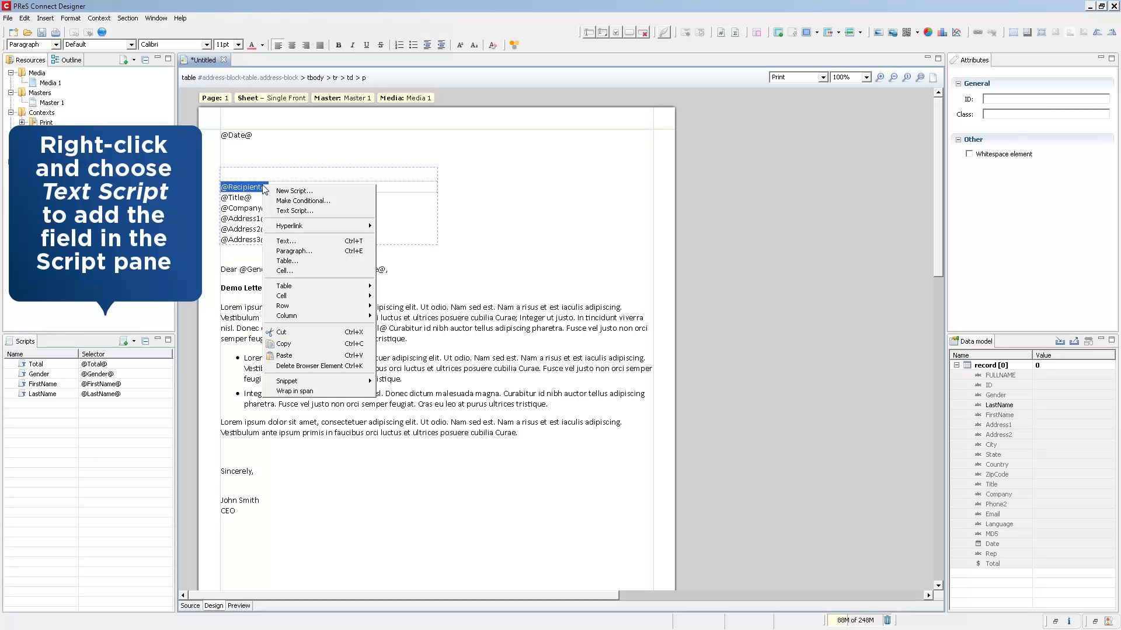
click(293, 211)
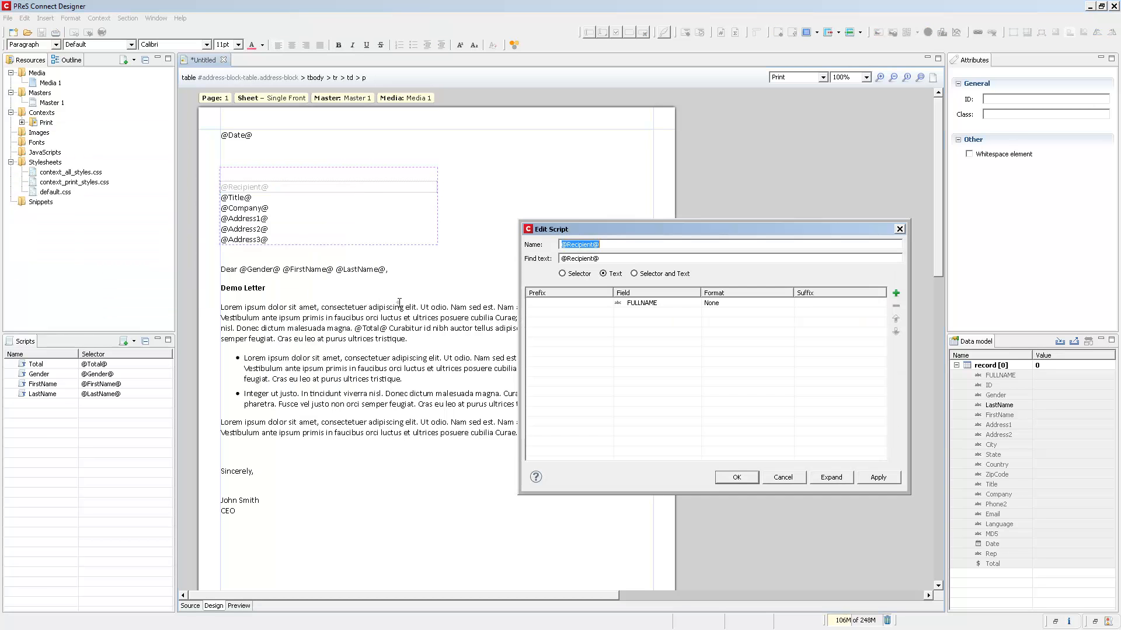
click(735, 477)
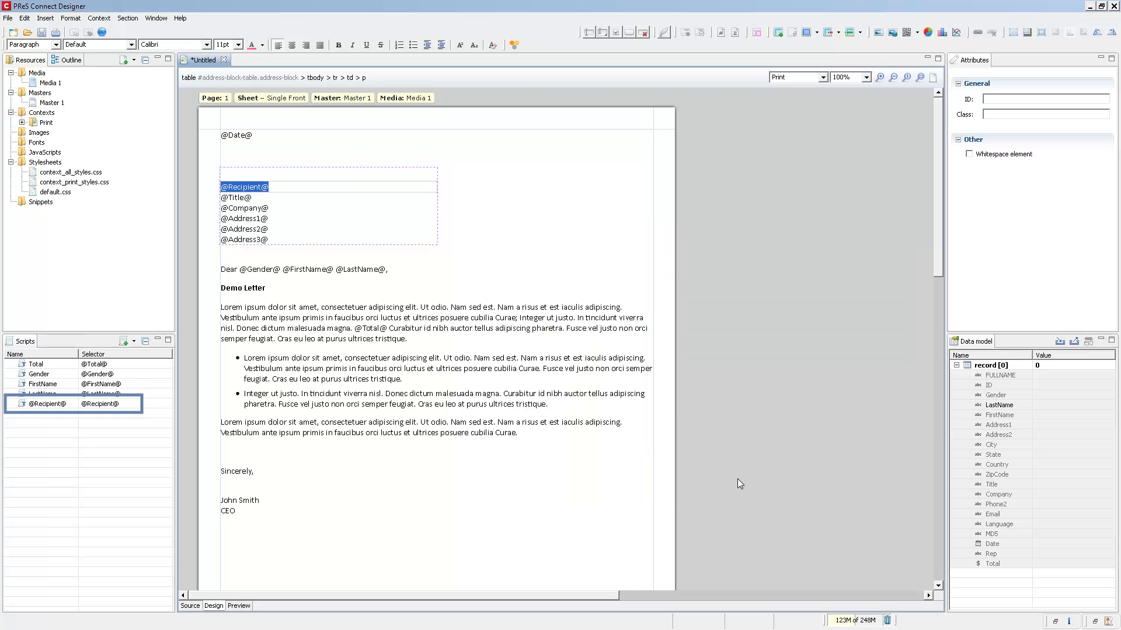
Link the Title, Address1 and Address2 placeholders to their data fields
click(992, 484)
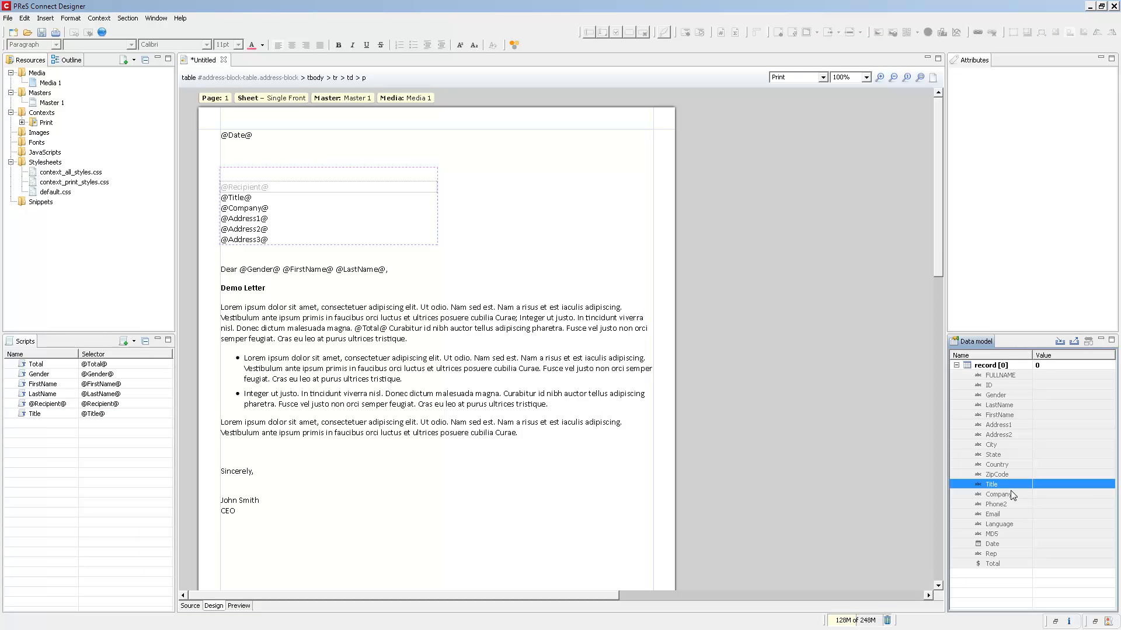
click(997, 494)
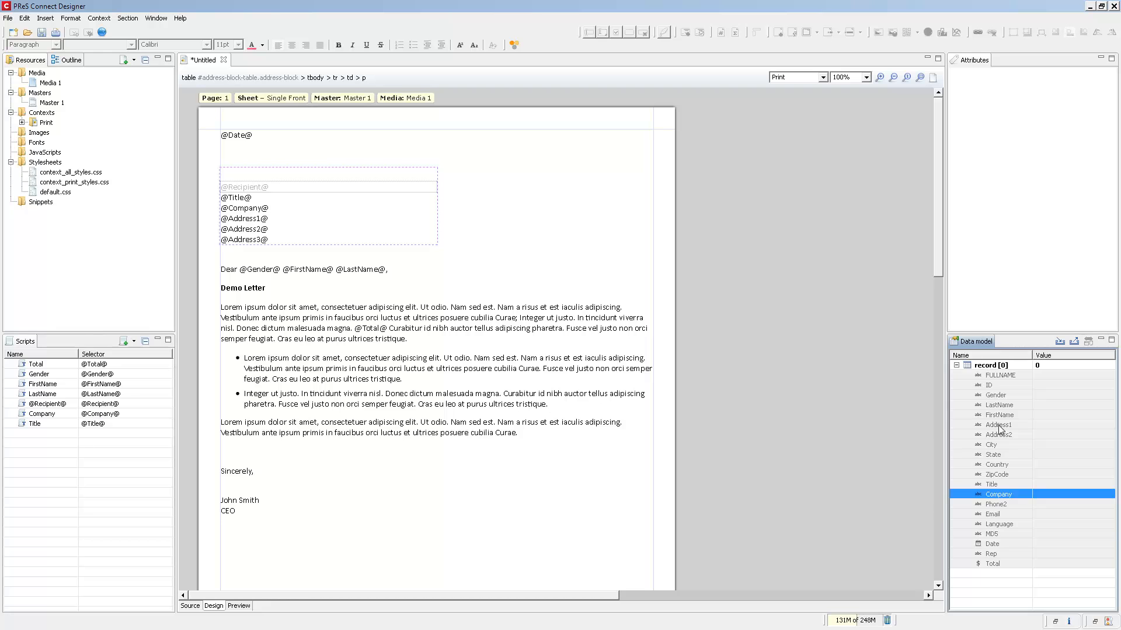
click(999, 424)
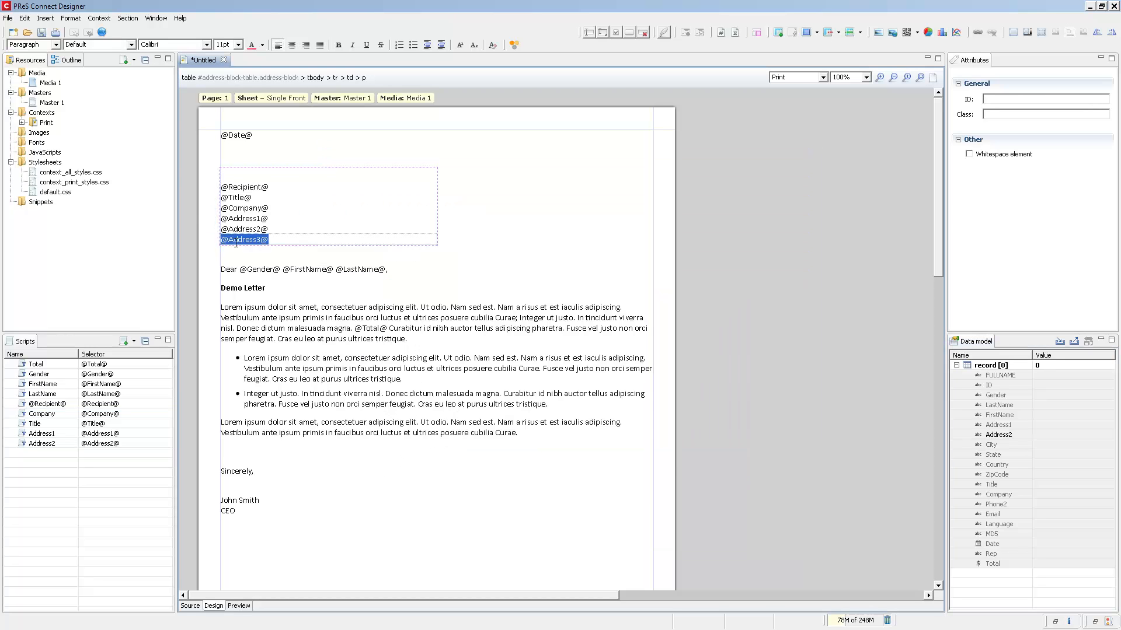
double_click(244, 239)
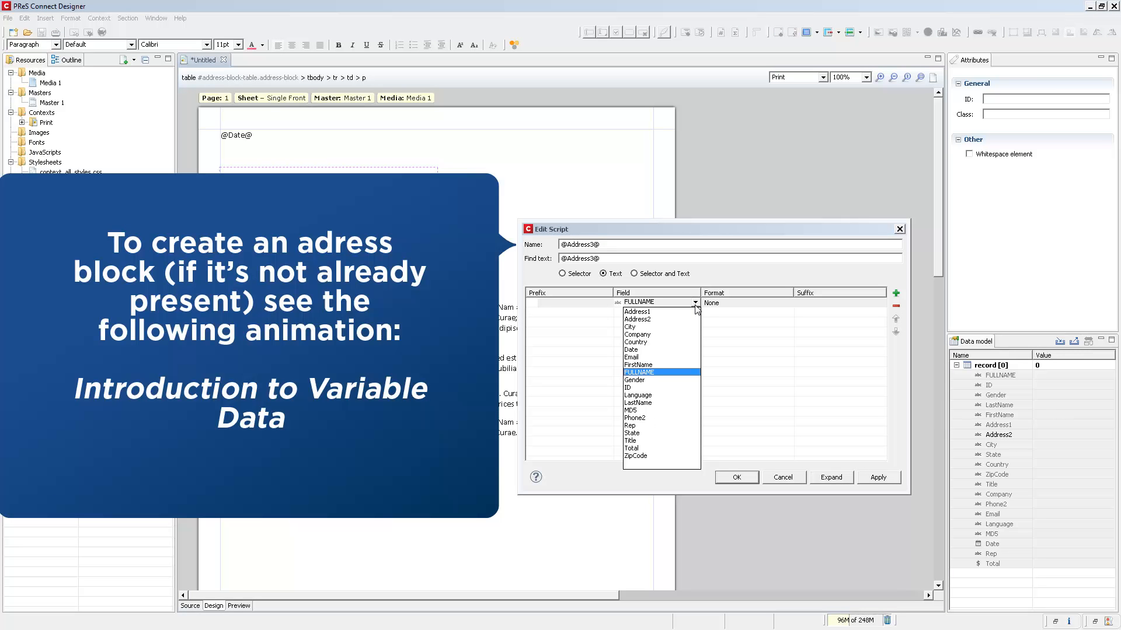
mouse_move(634, 322)
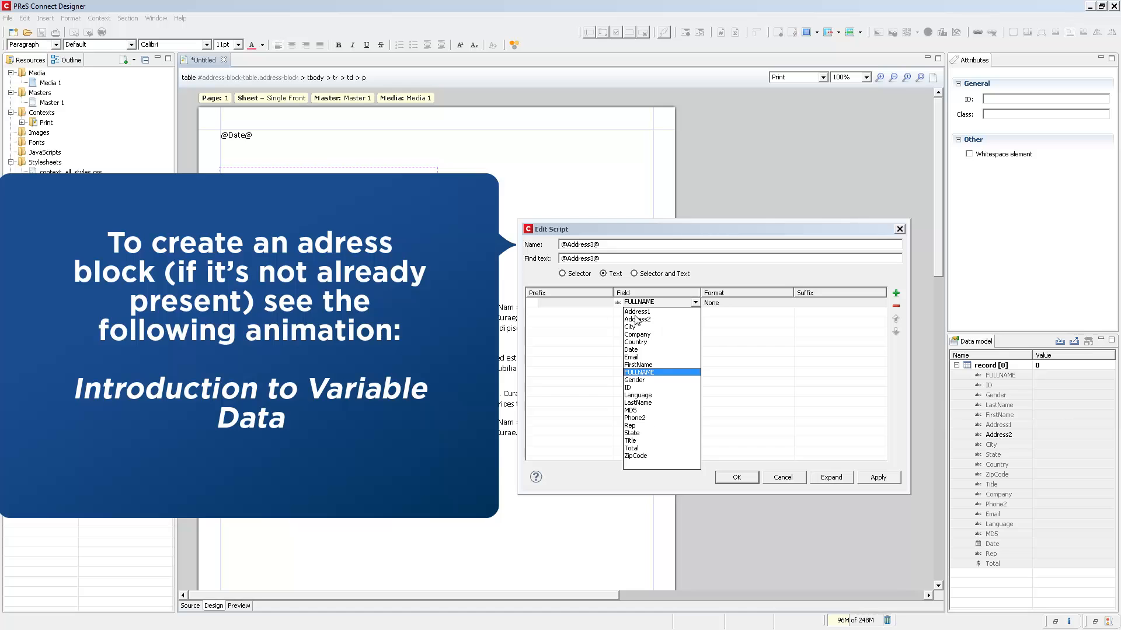
click(629, 327)
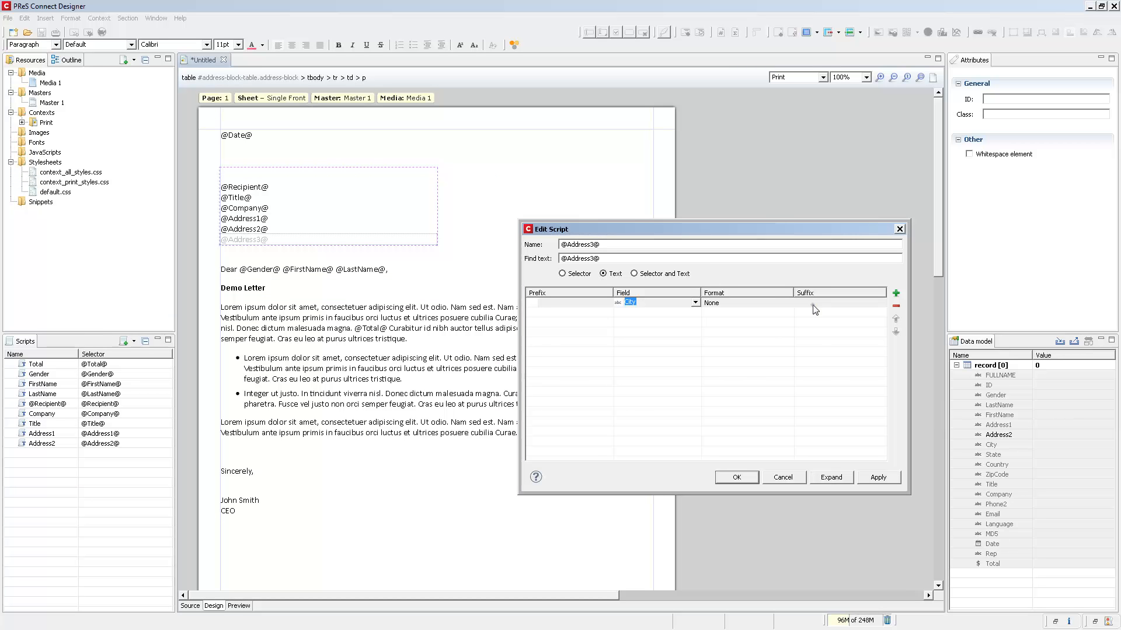
click(895, 293)
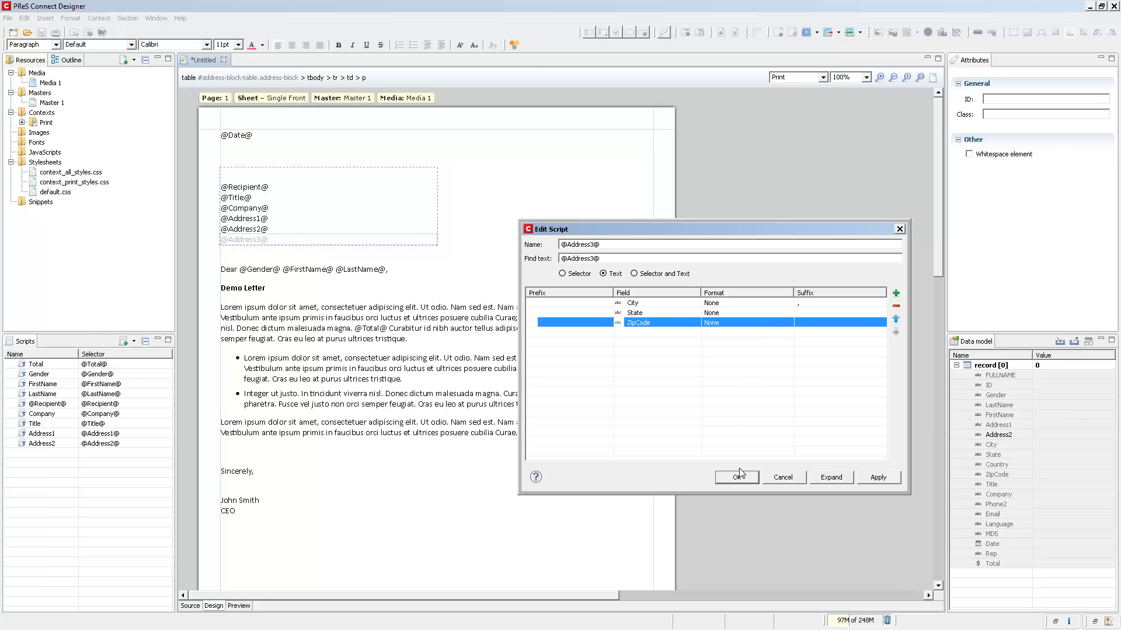
click(736, 477)
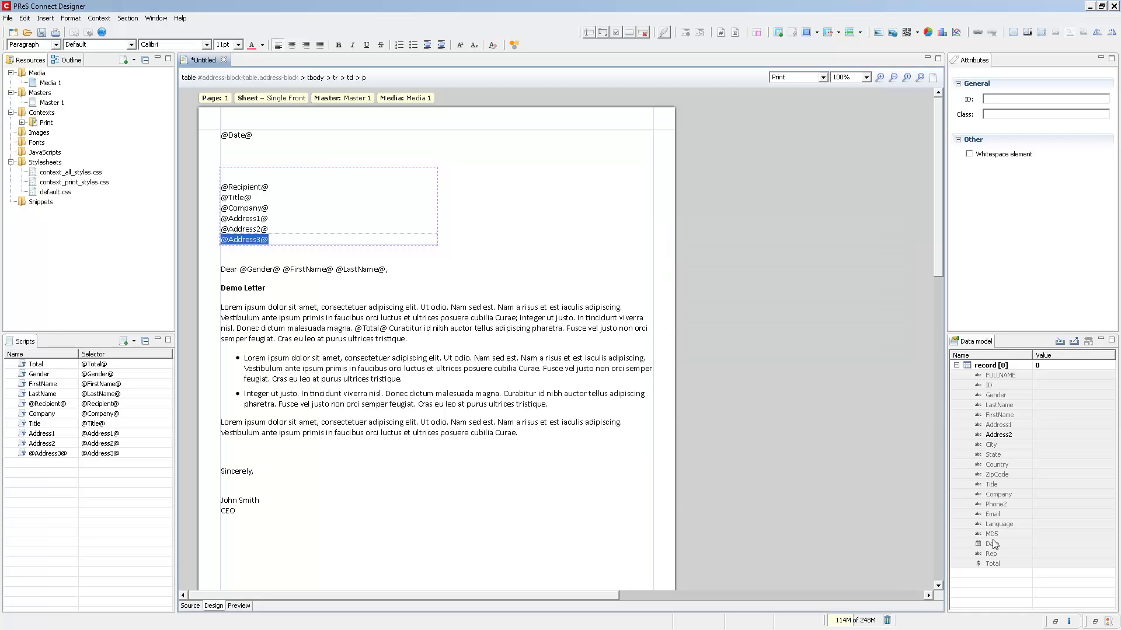
click(992, 544)
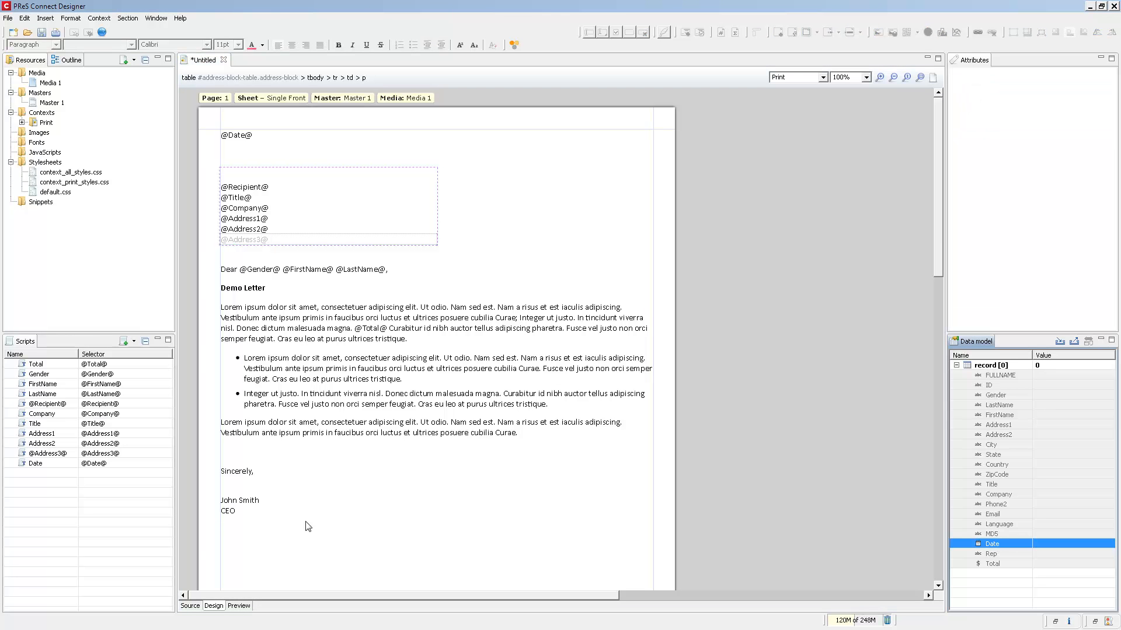
Set the Total script's format to Currency
double_click(35, 463)
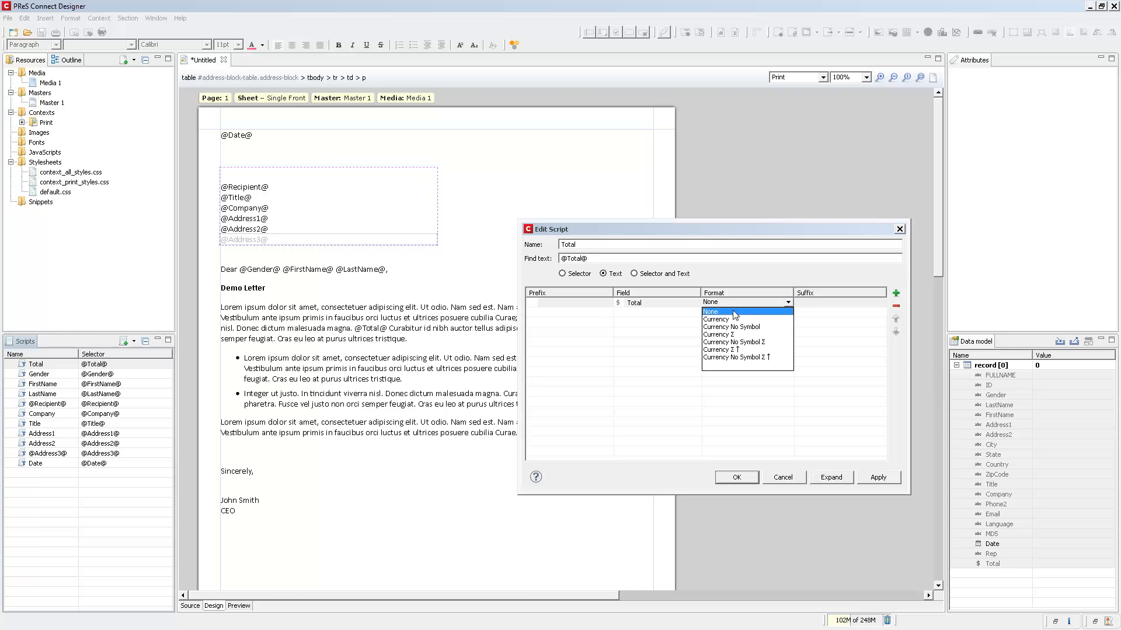
click(715, 319)
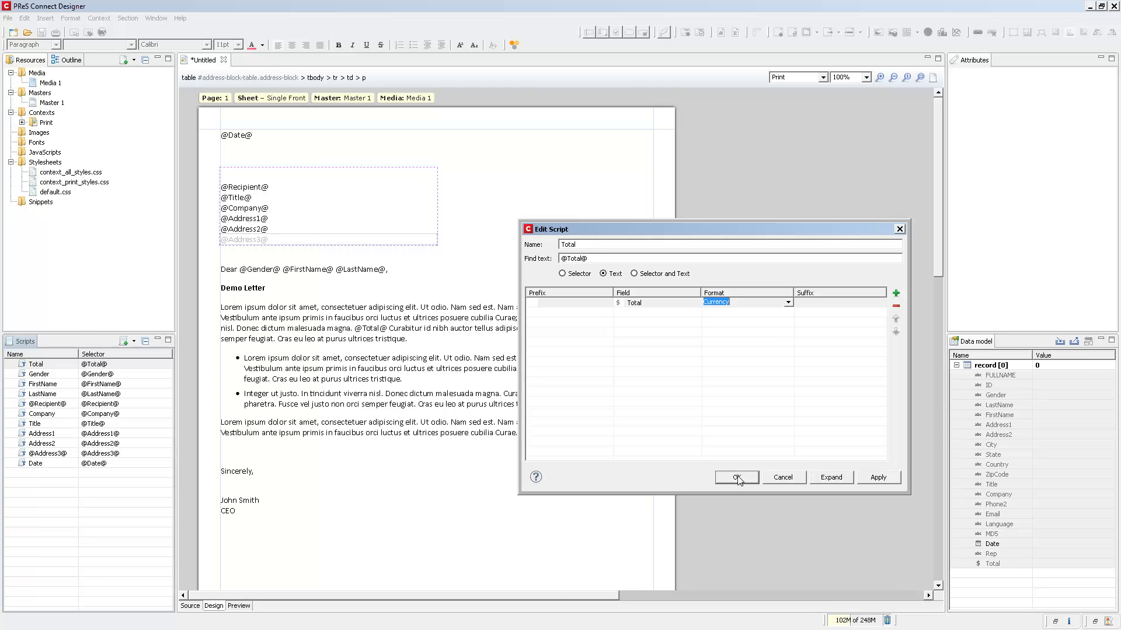
click(735, 478)
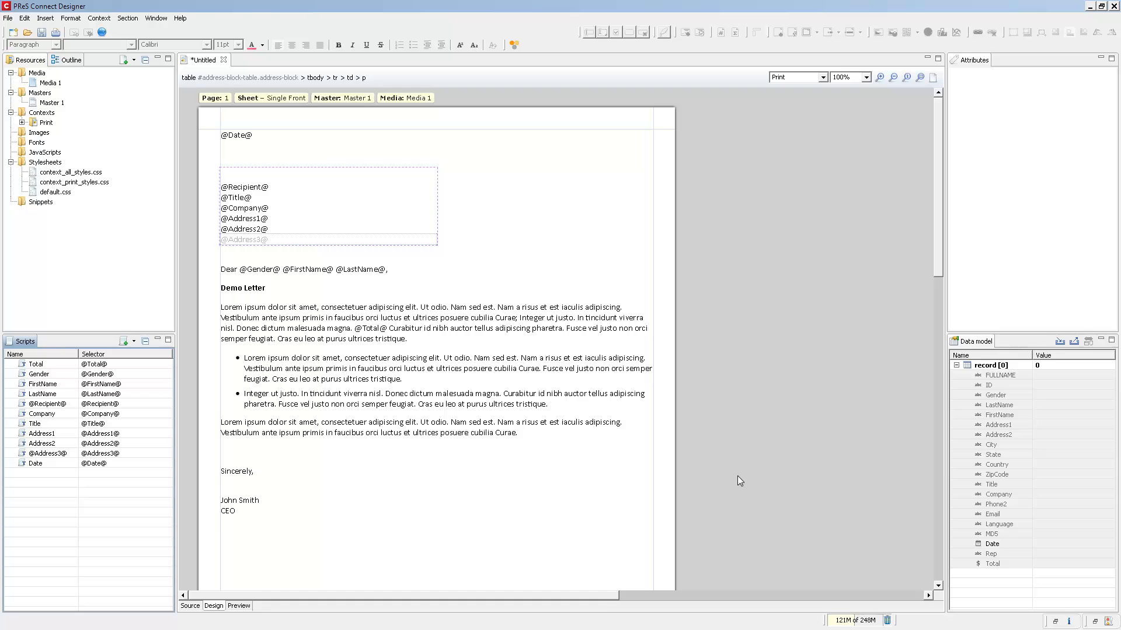
mouse_move(634, 483)
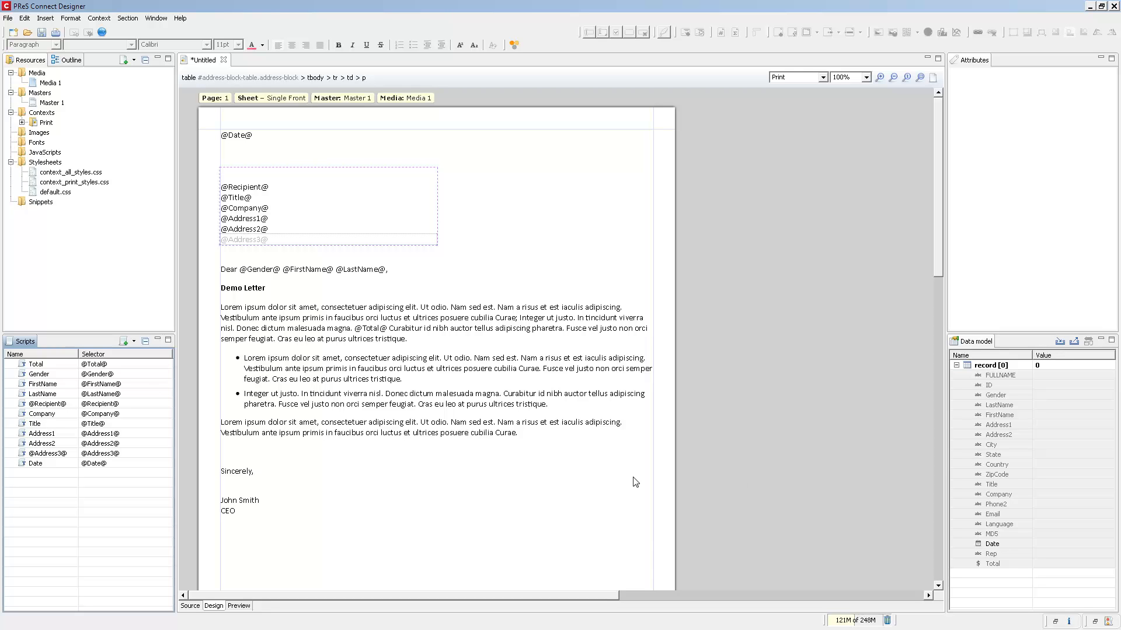
click(238, 605)
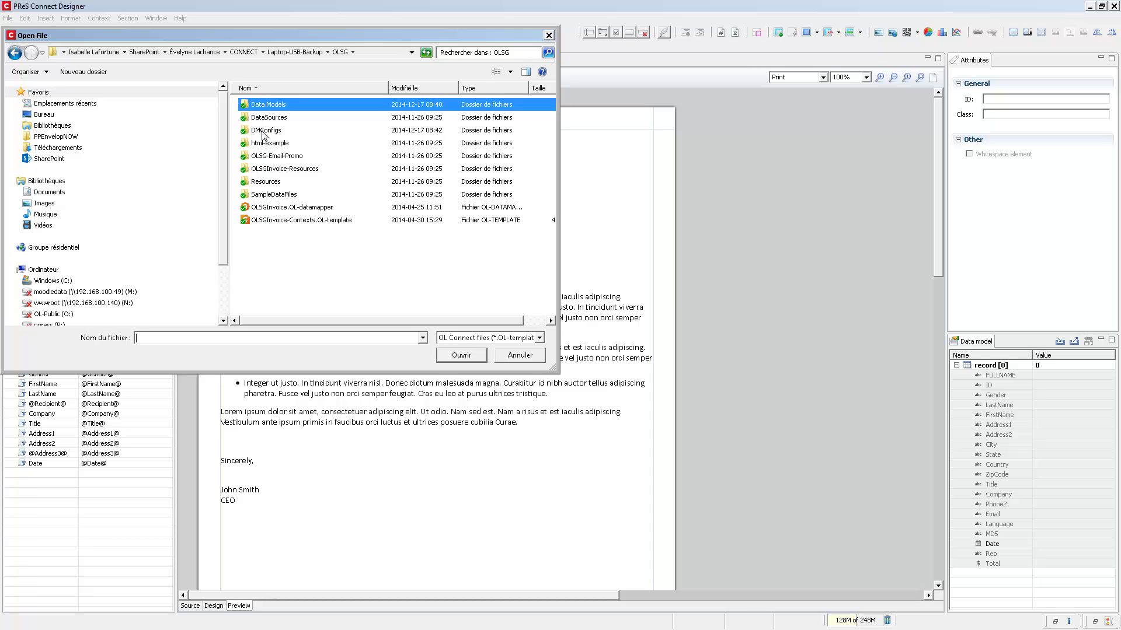
Open Promo-XML-Clients.OL-datamapper from the DMConfigs folder
double_click(265, 131)
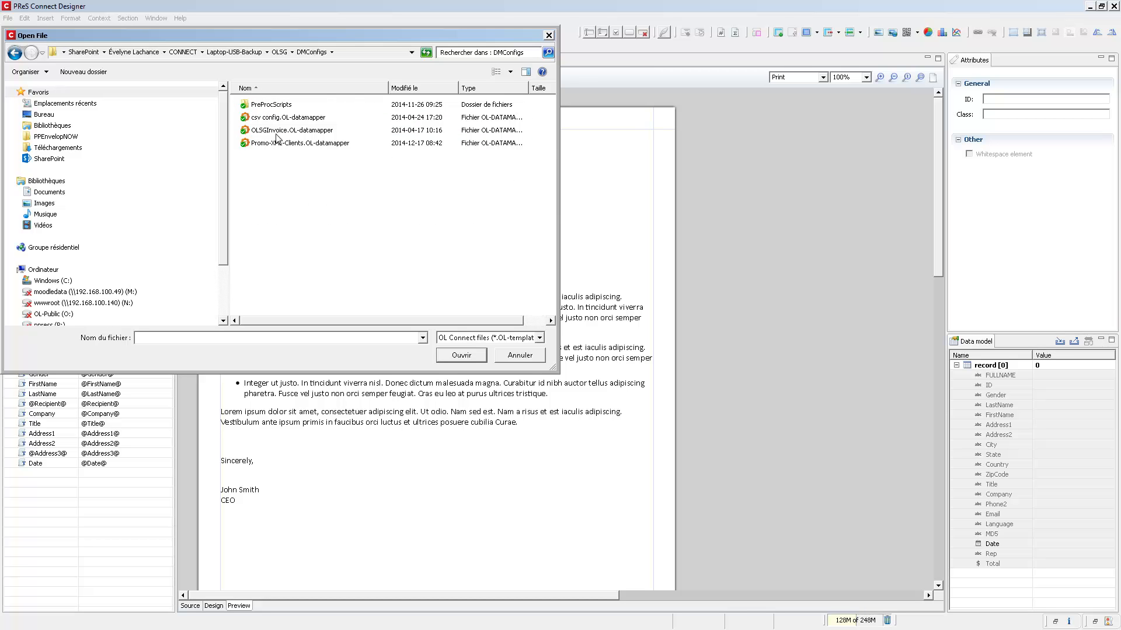
click(298, 143)
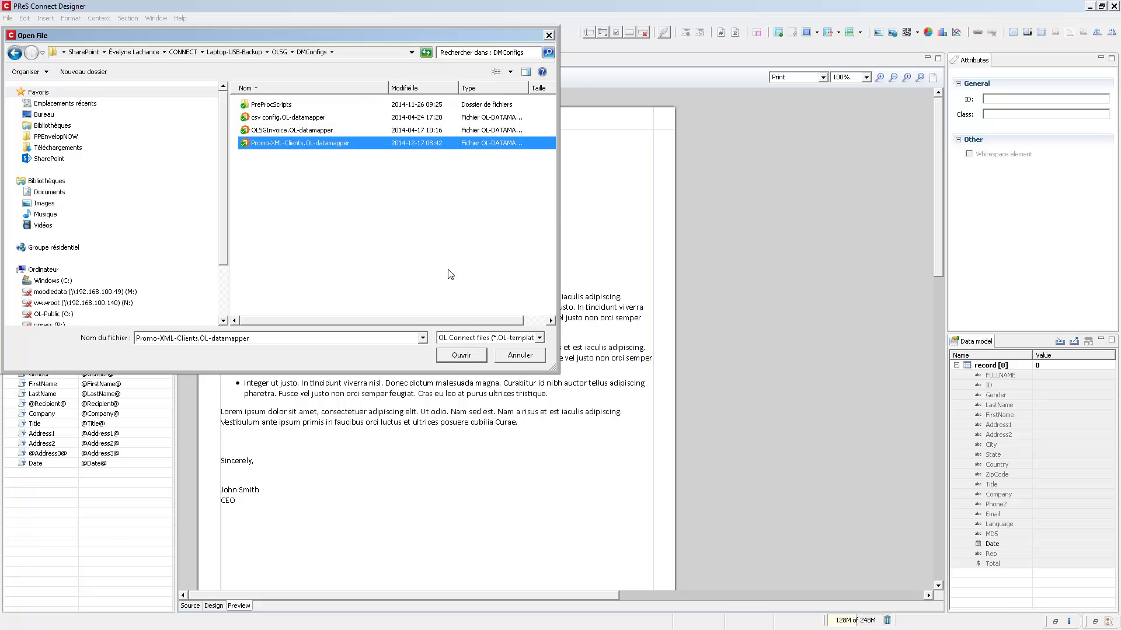
click(461, 356)
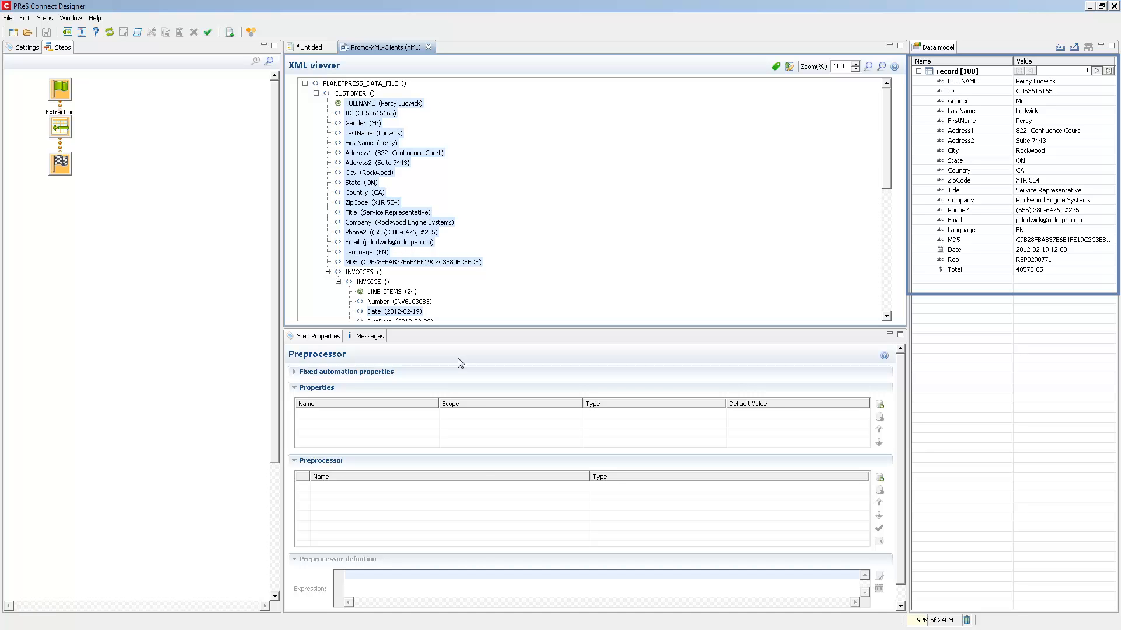
mouse_move(324, 195)
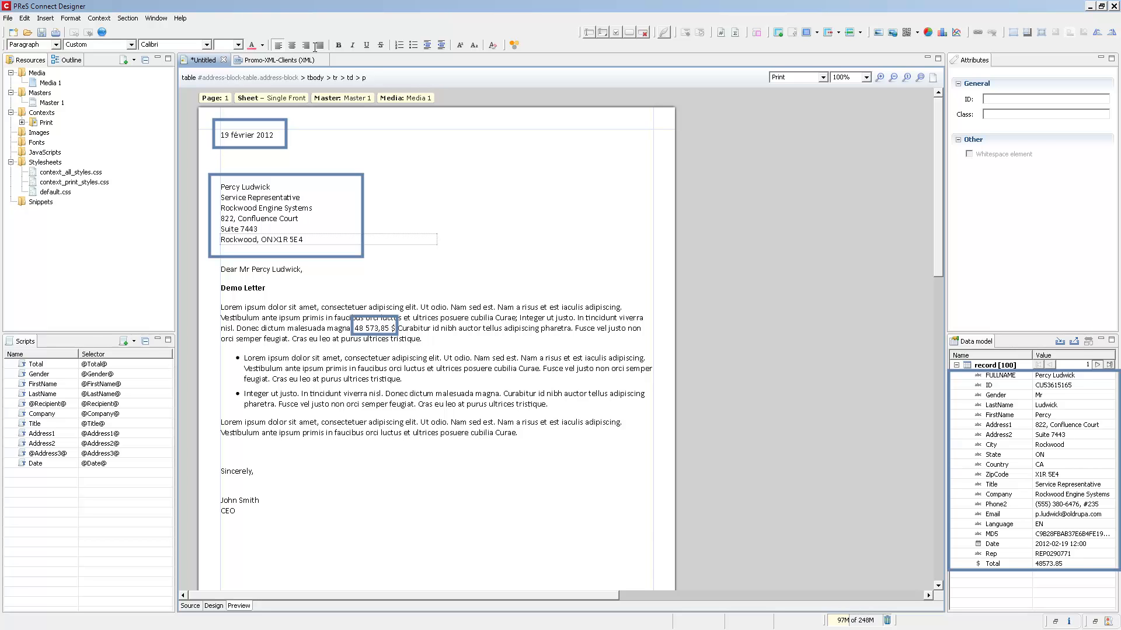
mouse_move(599, 238)
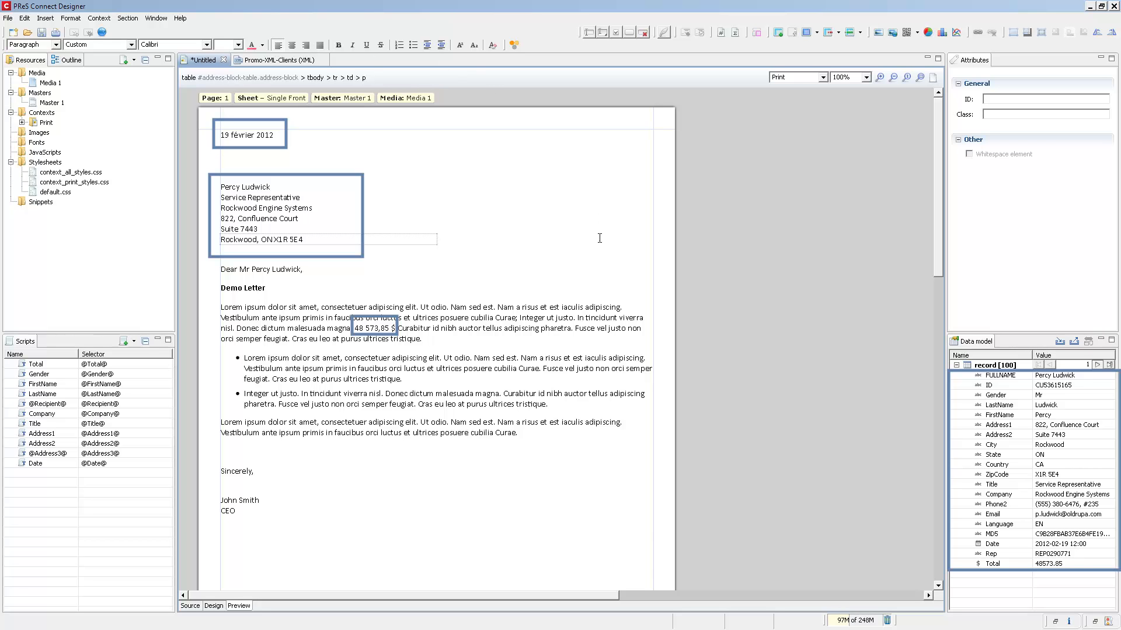